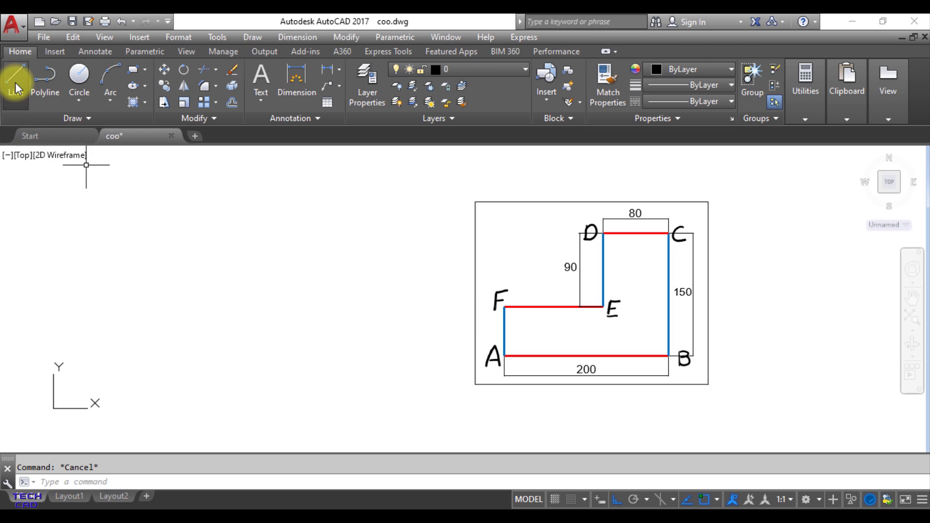
- Start a line with its first point at the origin 0,0
left_click(15, 84)
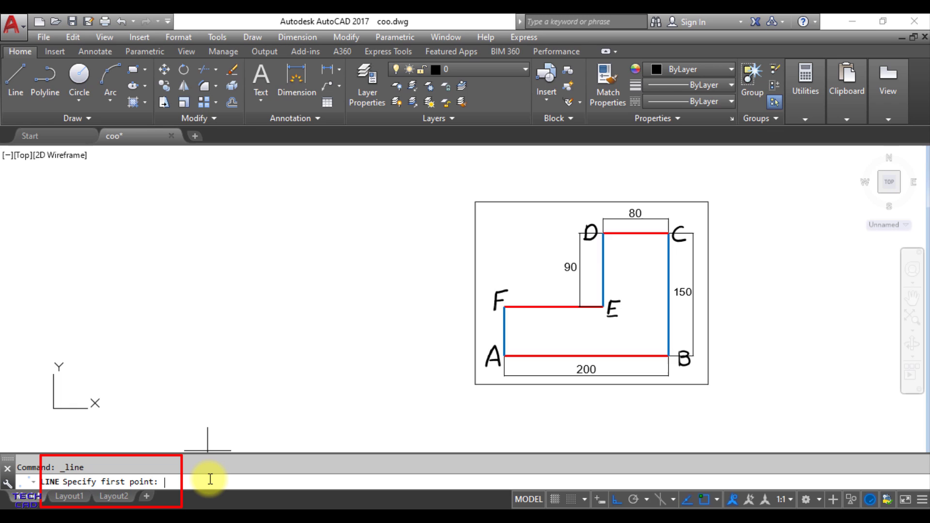
type("0,0")
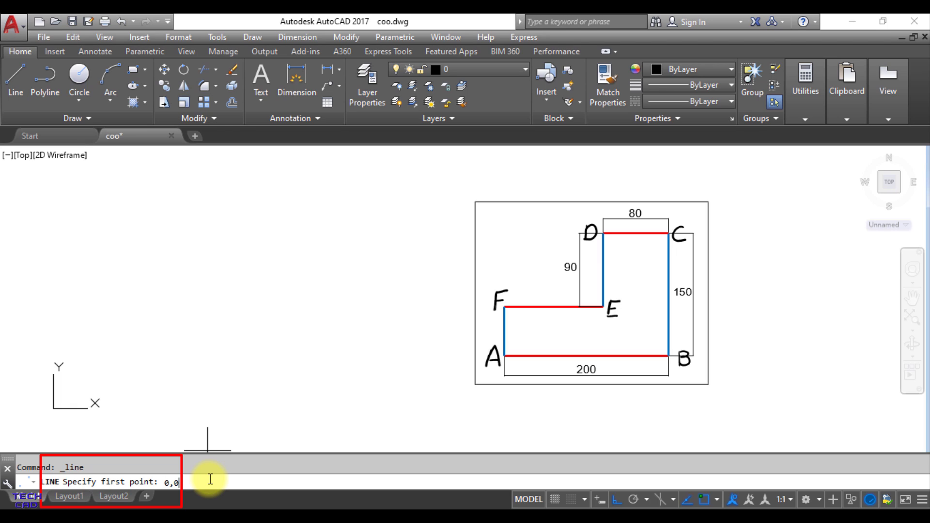
key("enter")
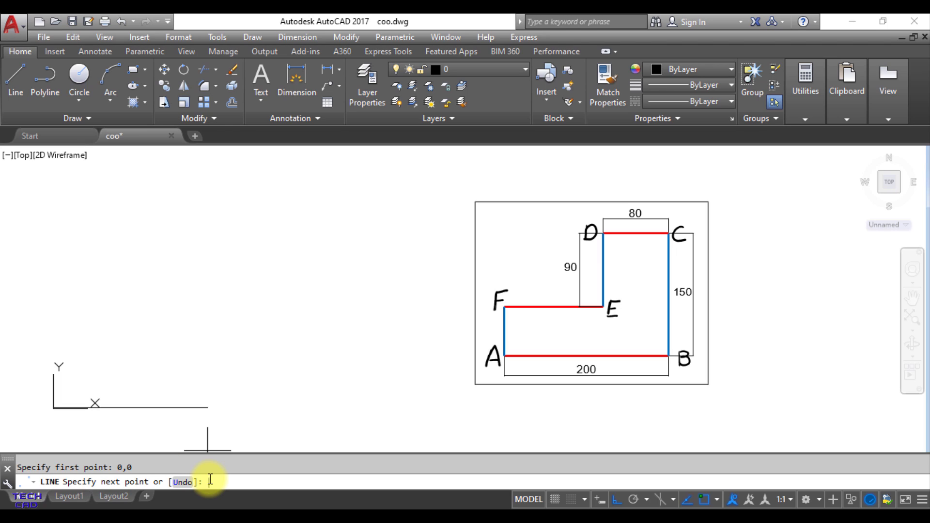
mouse_move(200, 409)
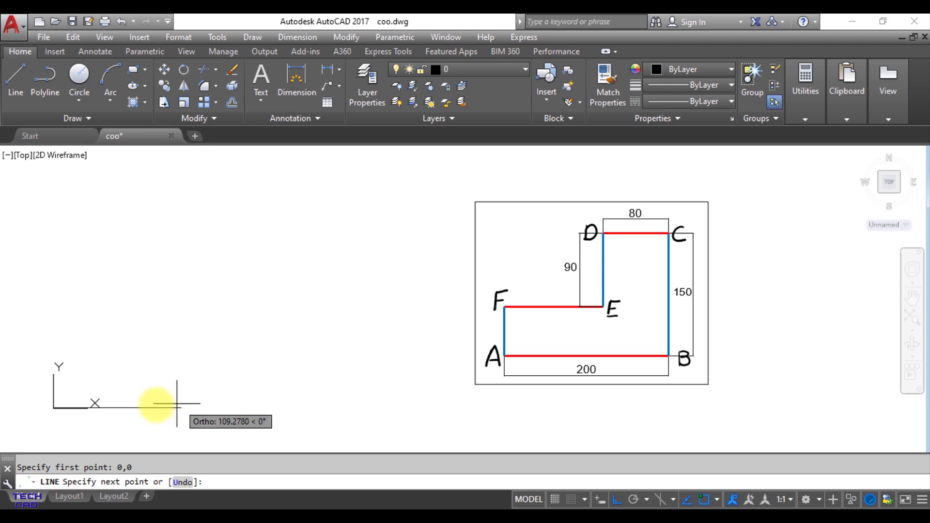
mouse_move(173, 409)
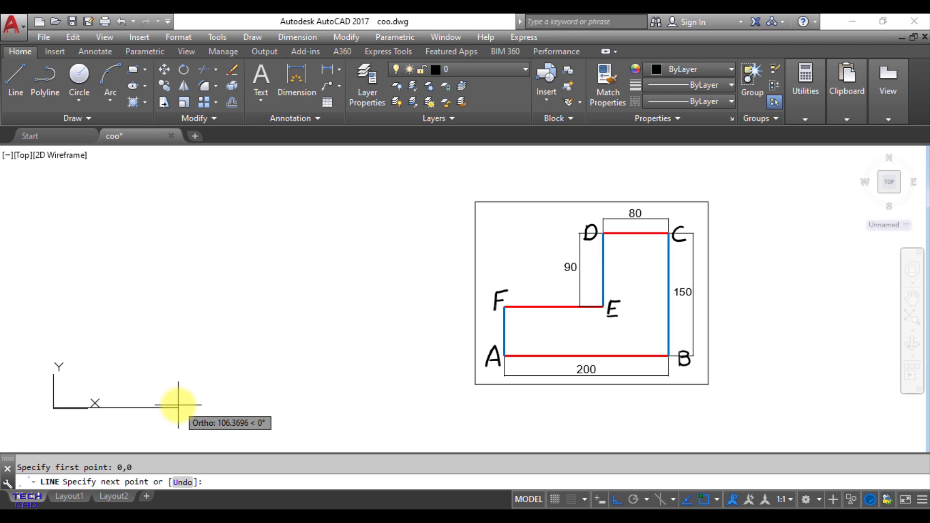
- Draw the bottom edge from 0,0 to 200,0
type("200")
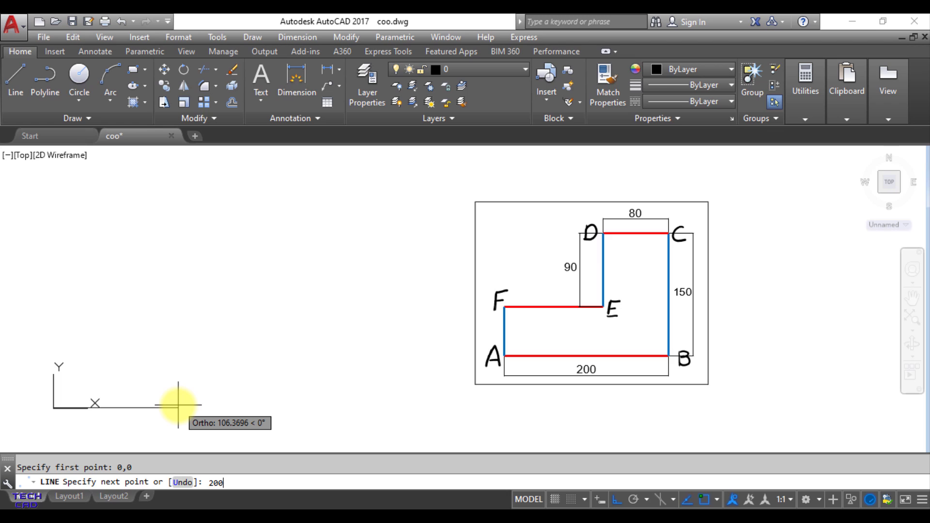
type(",0")
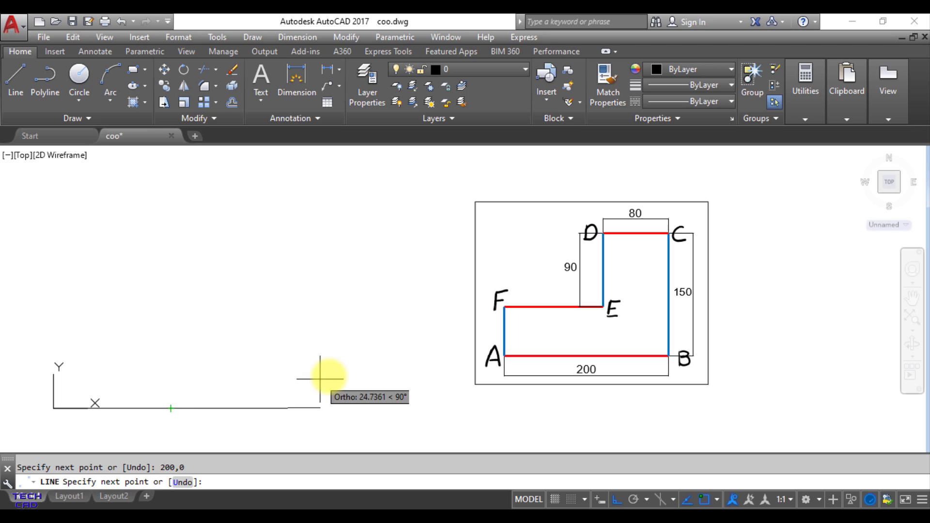
mouse_move(323, 296)
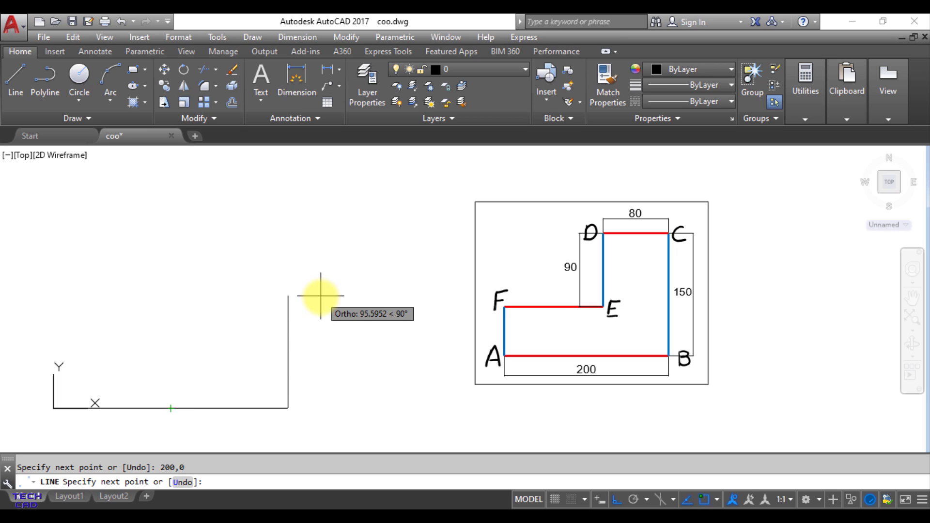
mouse_move(305, 318)
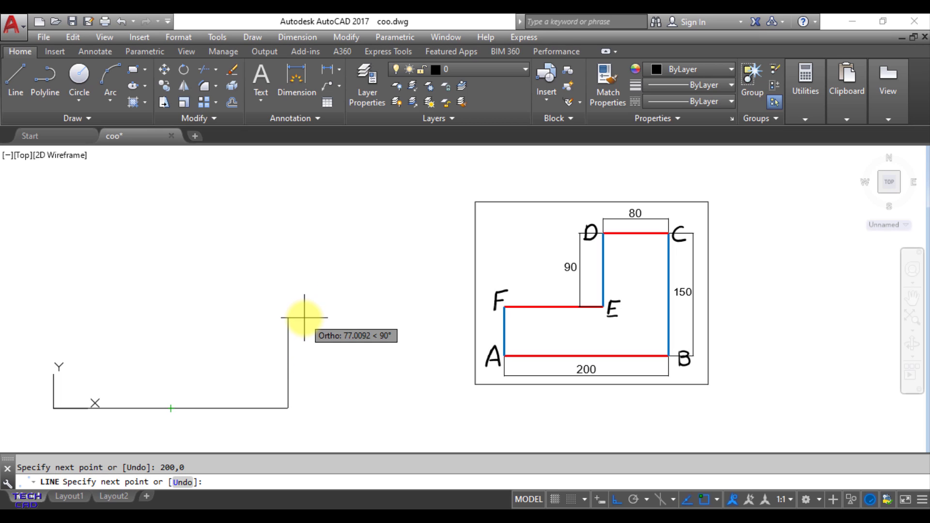
mouse_move(304, 364)
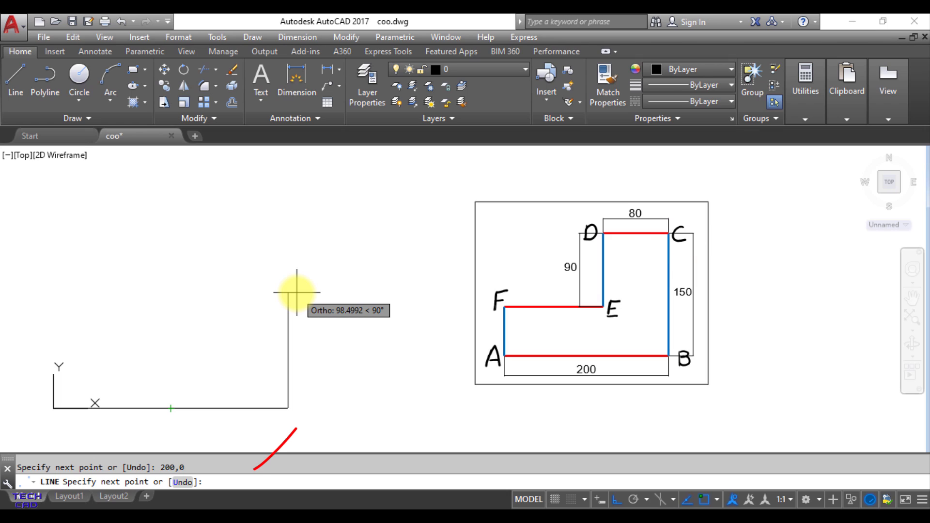
- Continue the outline up the right edge to 200,150
type("200,")
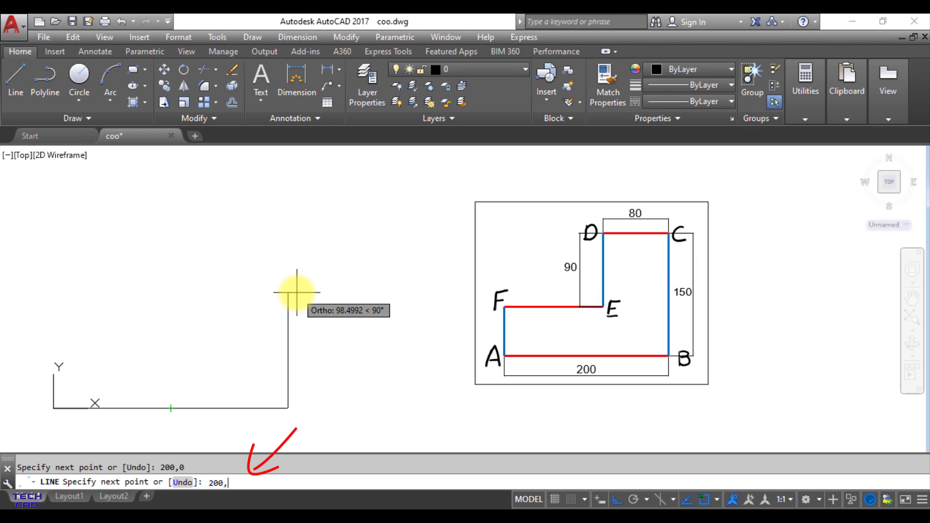
type(",150")
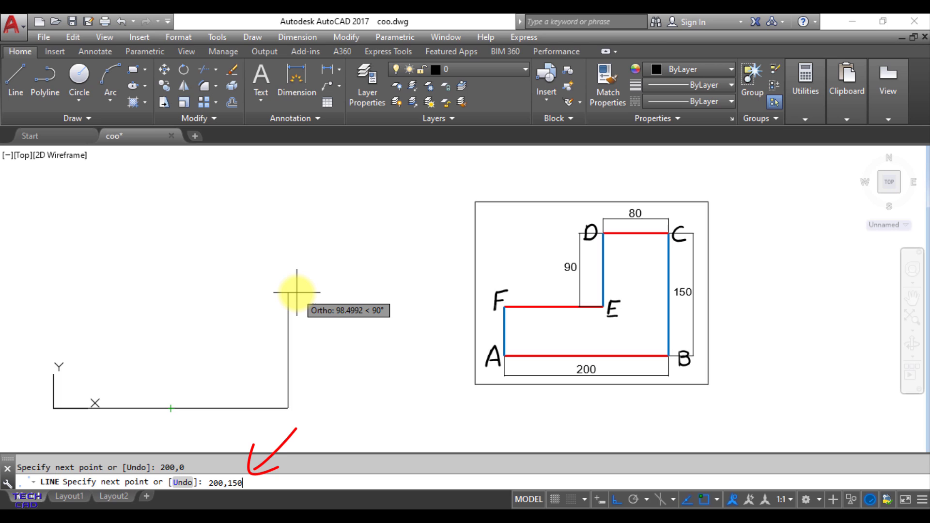
key("enter")
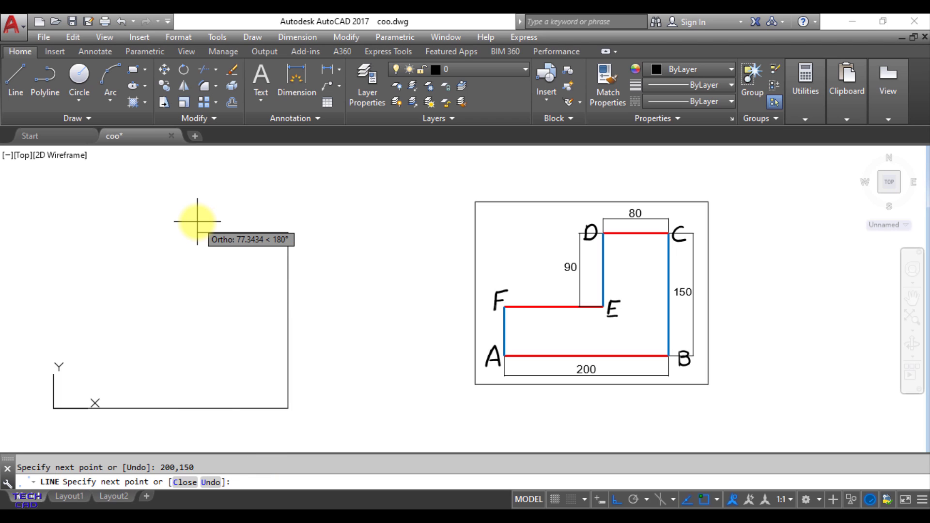
mouse_move(169, 218)
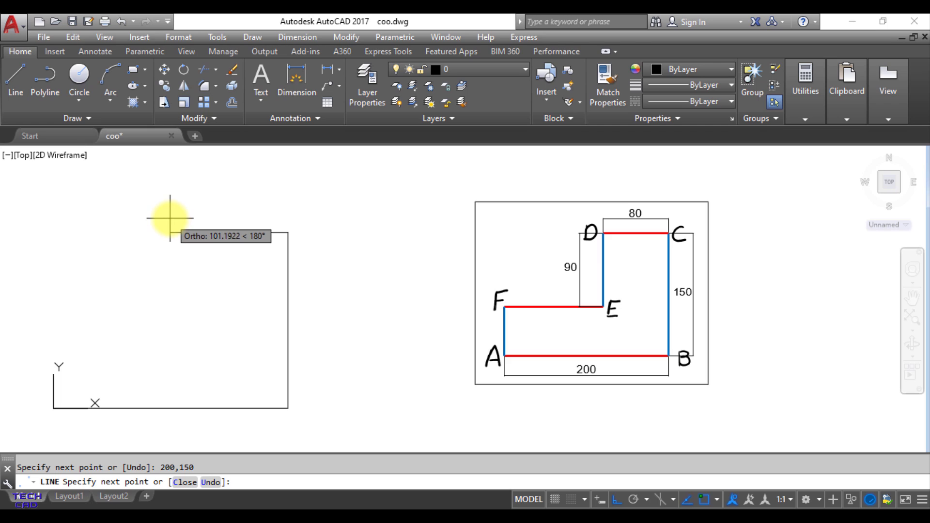
mouse_move(160, 218)
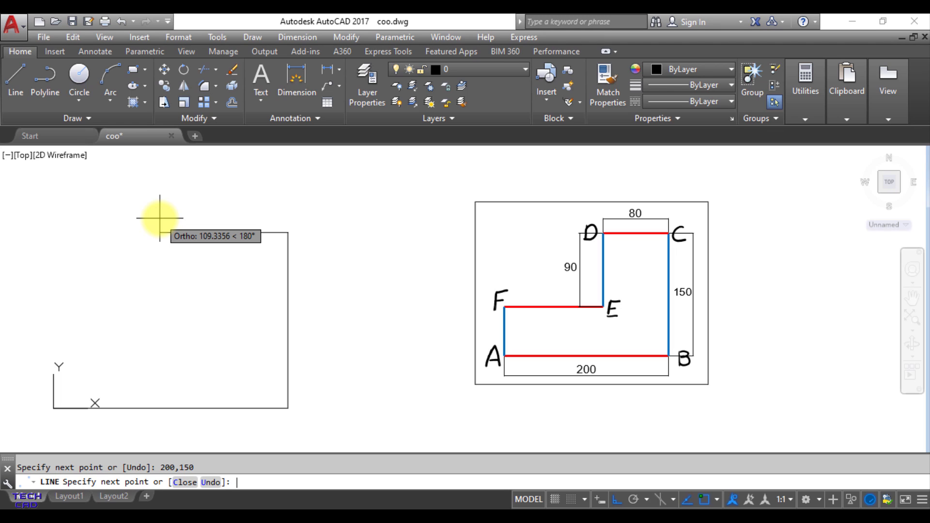
- Continue the outline left to 120,150 and down the inner edge to 120,60
type("120,150")
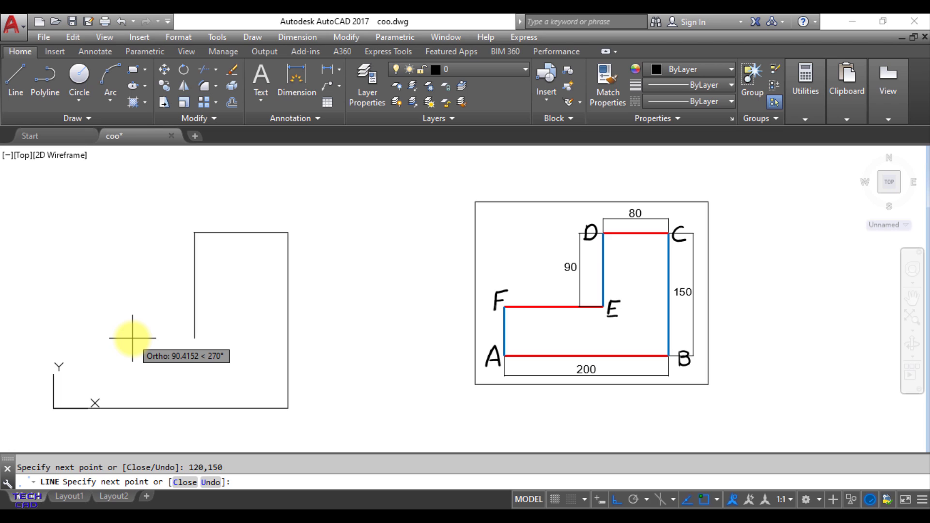
mouse_move(134, 350)
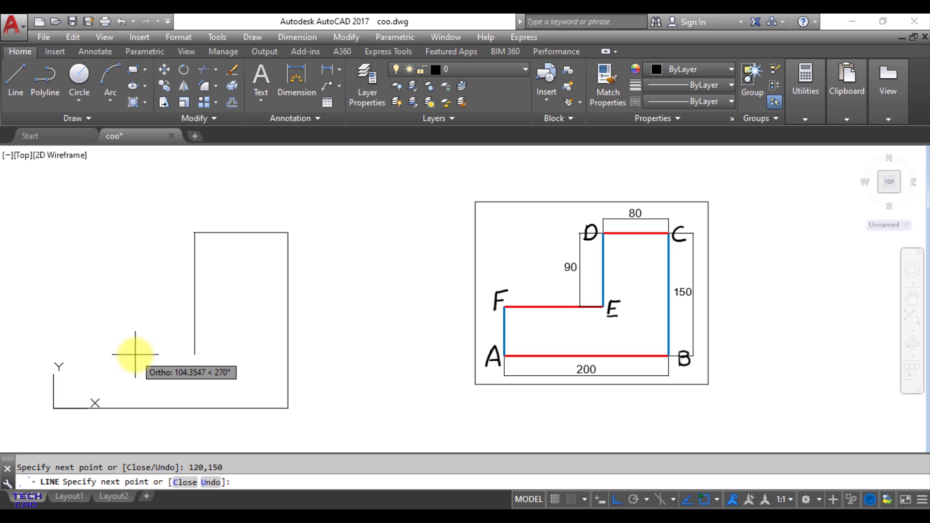
type("120")
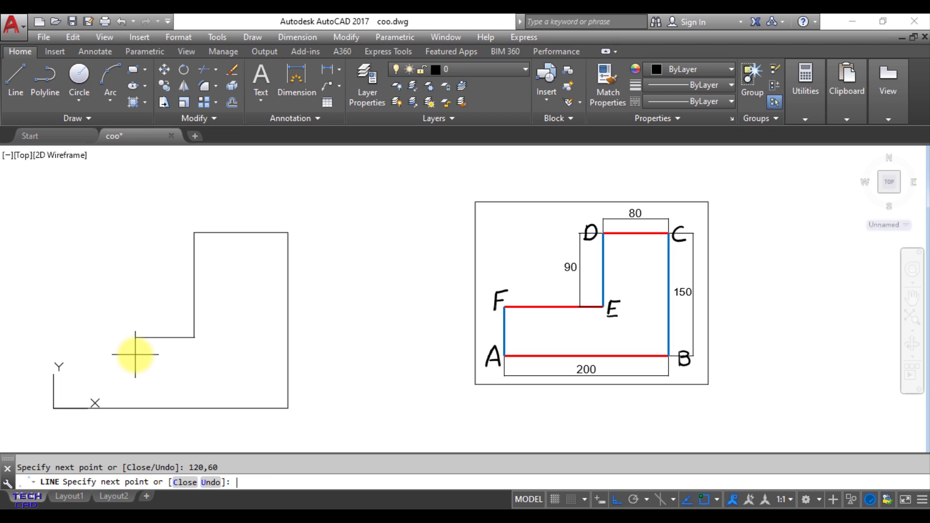
mouse_move(70, 336)
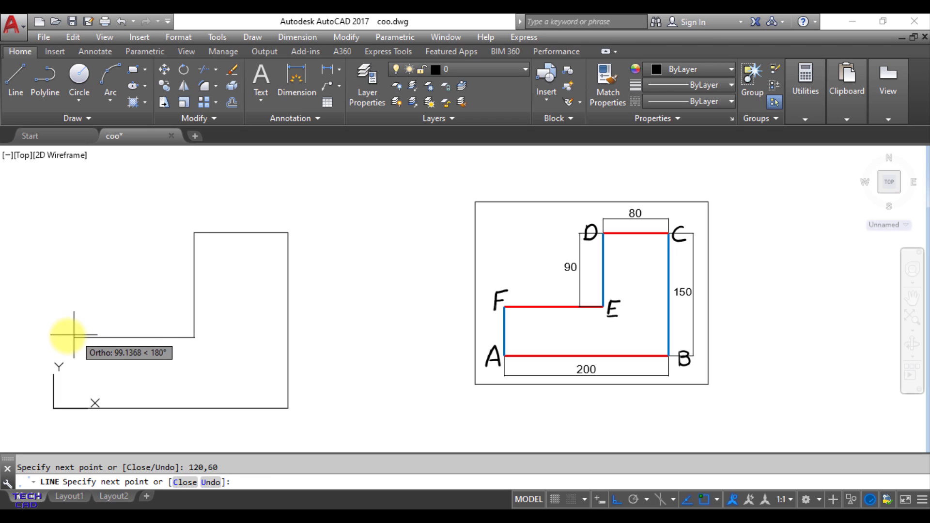
mouse_move(70, 338)
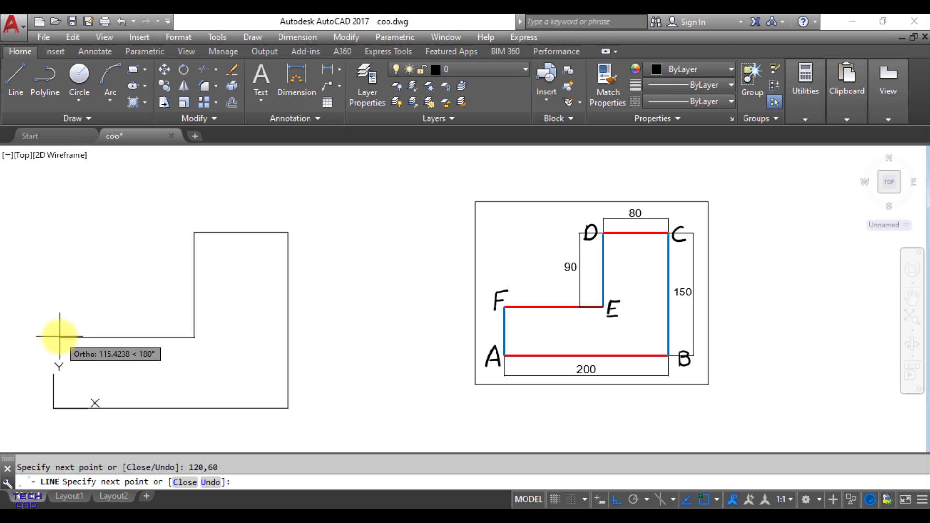
mouse_move(53, 338)
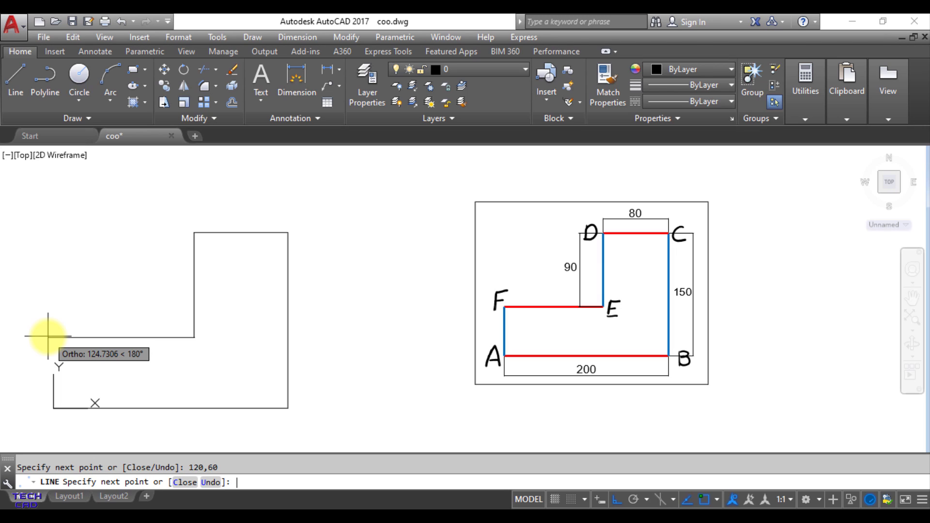
- Close the L-shaped outline through 0,60 back to 0,0 and end the line command
type("0,")
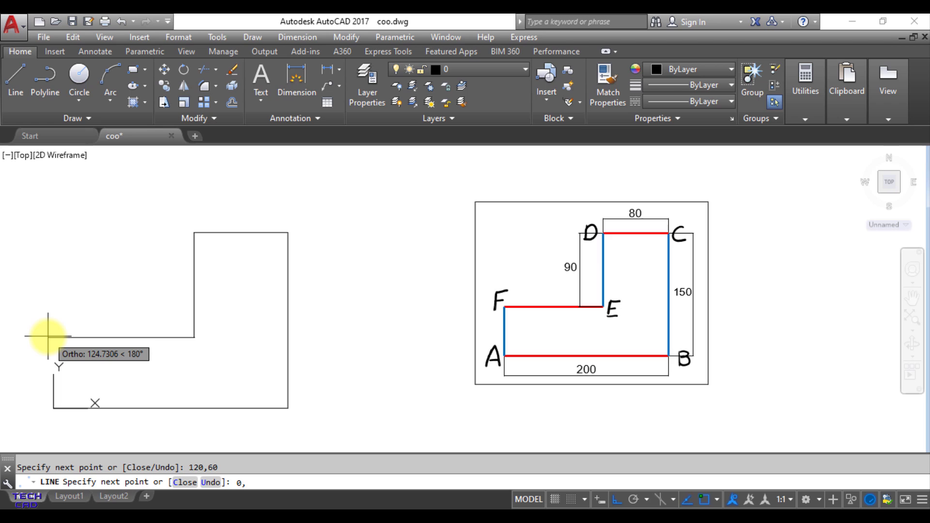
type("60")
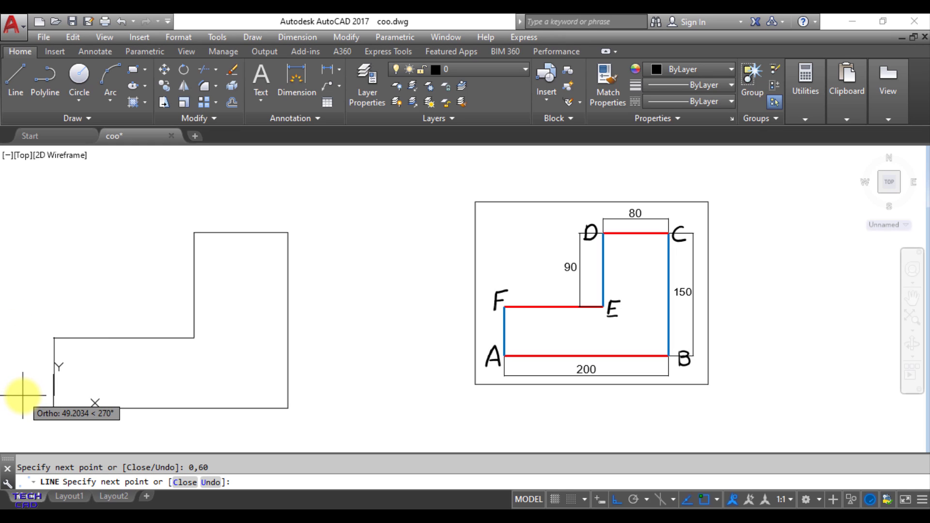
mouse_move(18, 368)
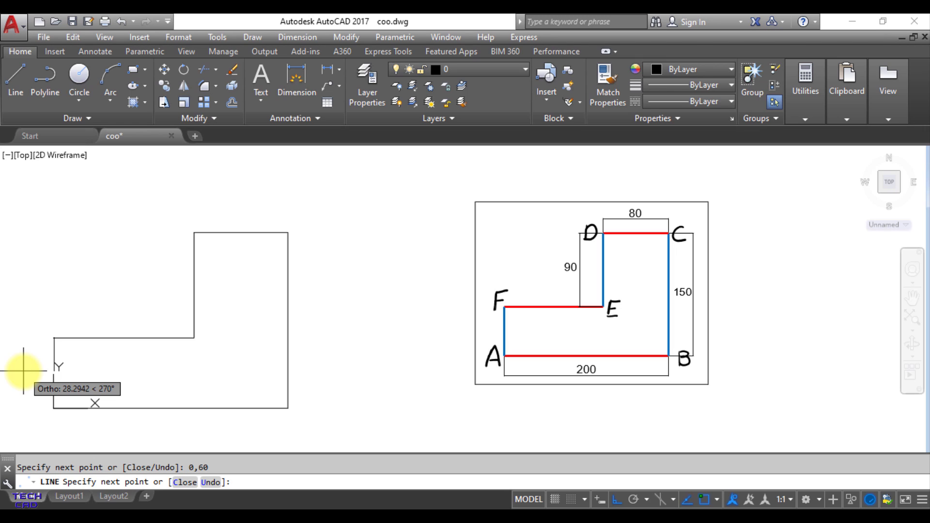
type("0,0")
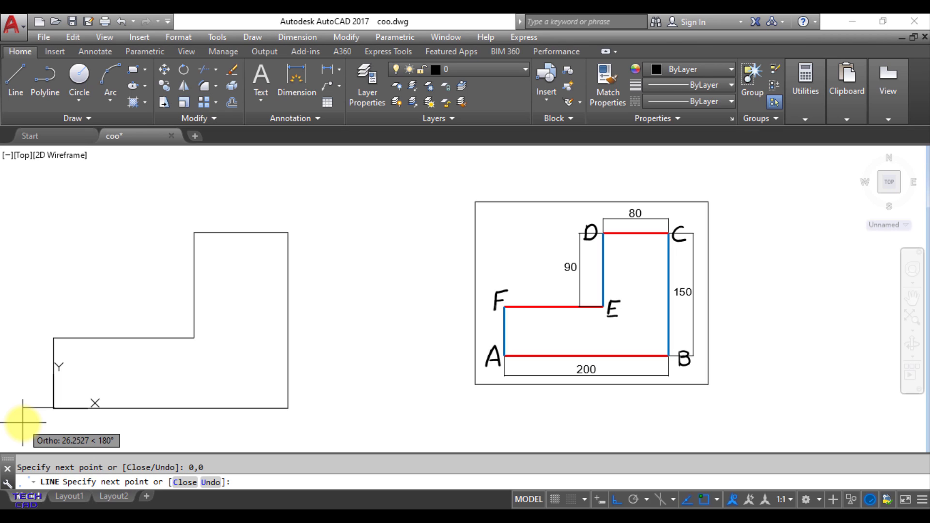
key("Escape")
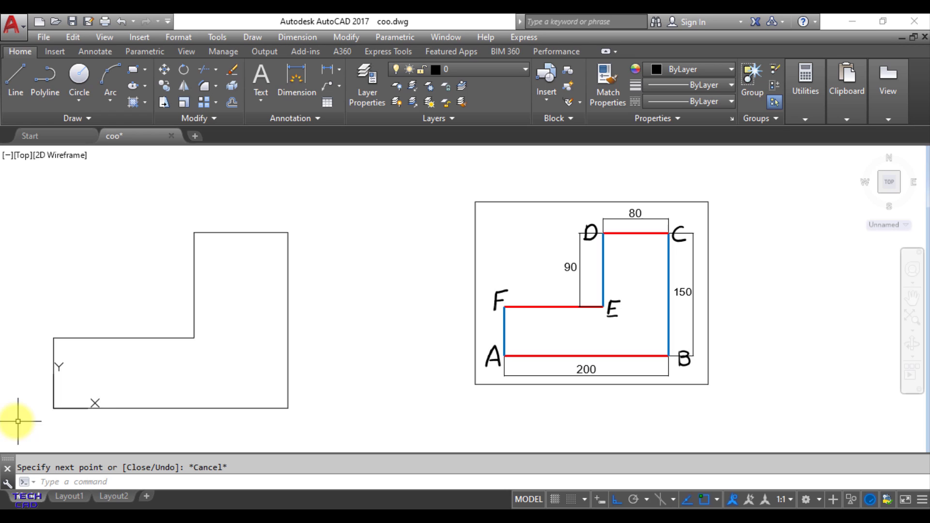
mouse_move(341, 341)
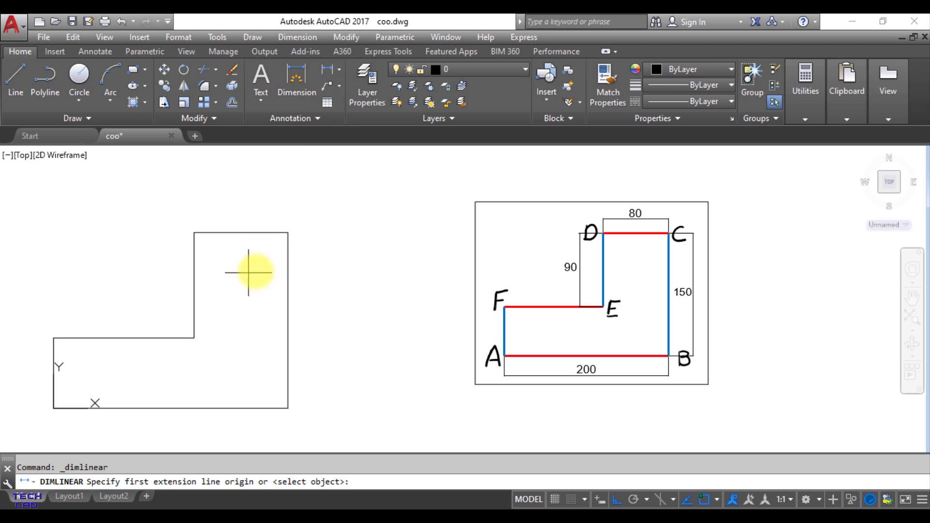
- Add linear dimensions 150 on the right edge, 80 on top, 200 along the bottom and 90 on the inner step
left_click(284, 410)
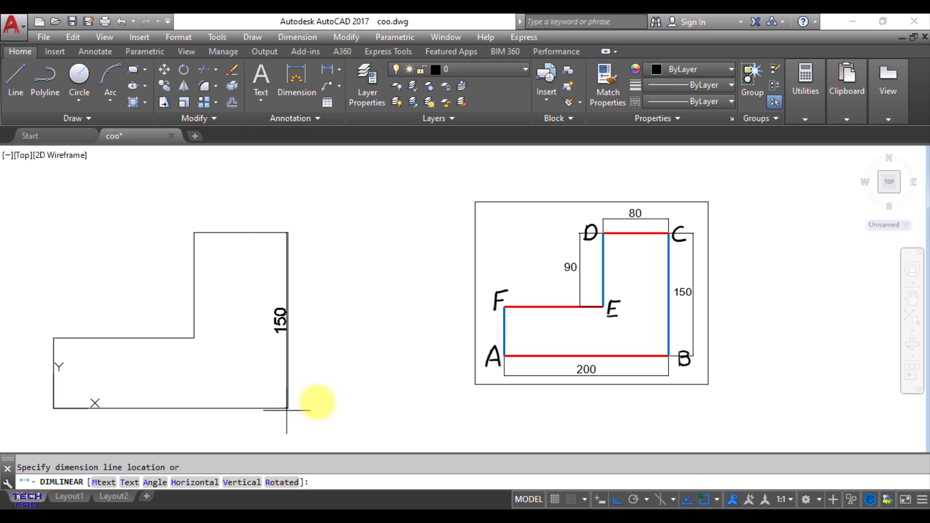
left_click(311, 403)
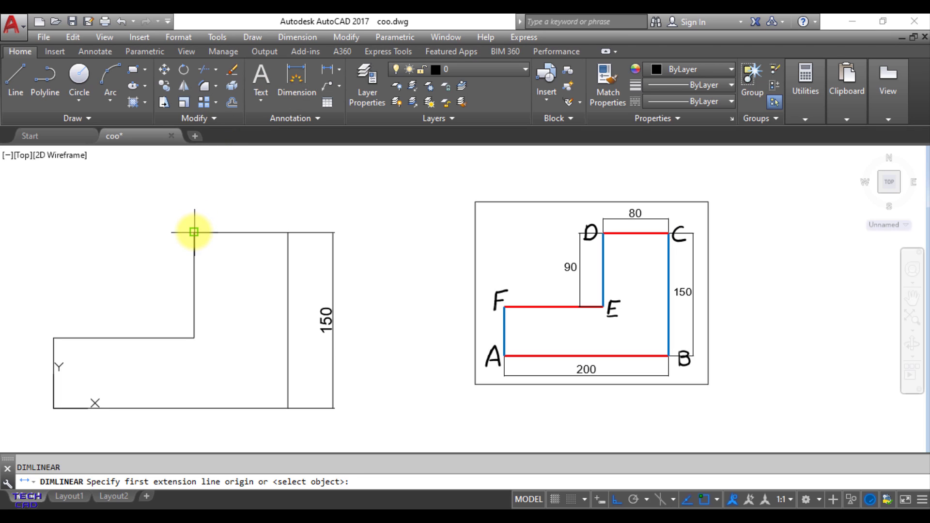
left_click(276, 224)
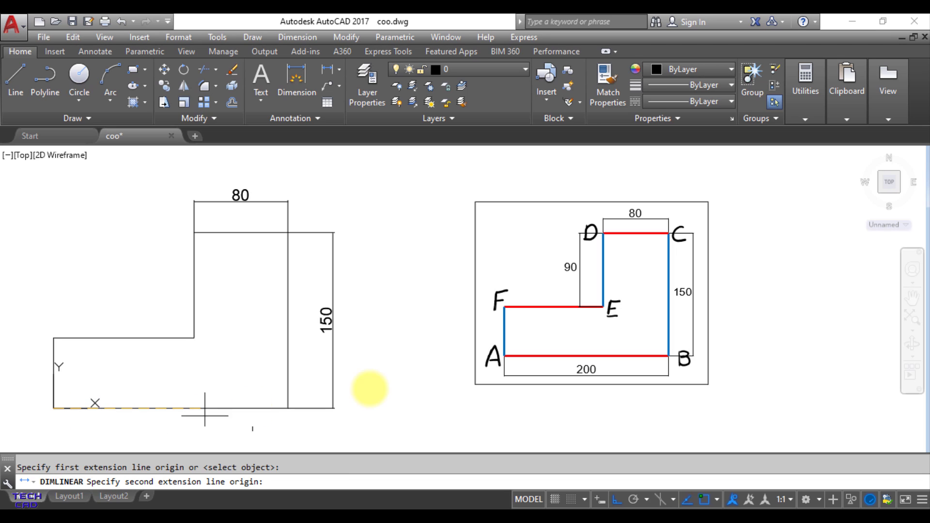
left_click(302, 407)
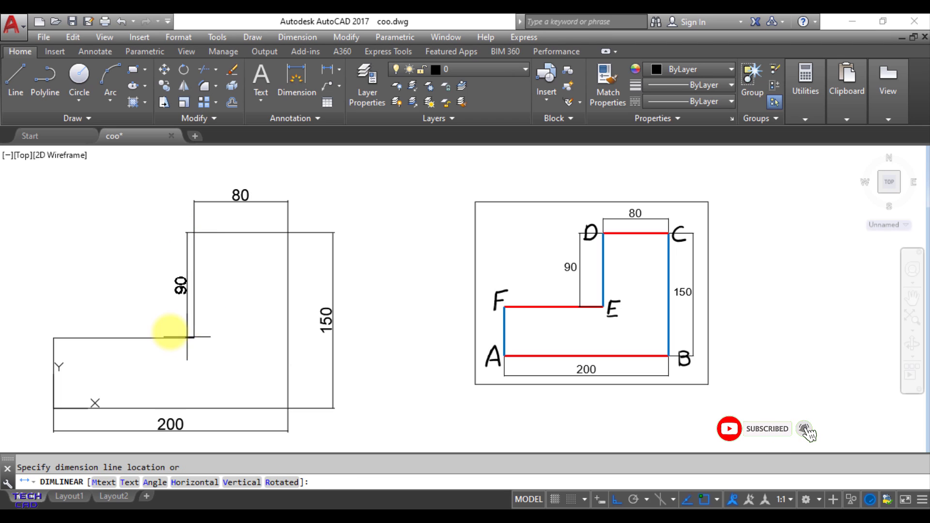
left_click(186, 336)
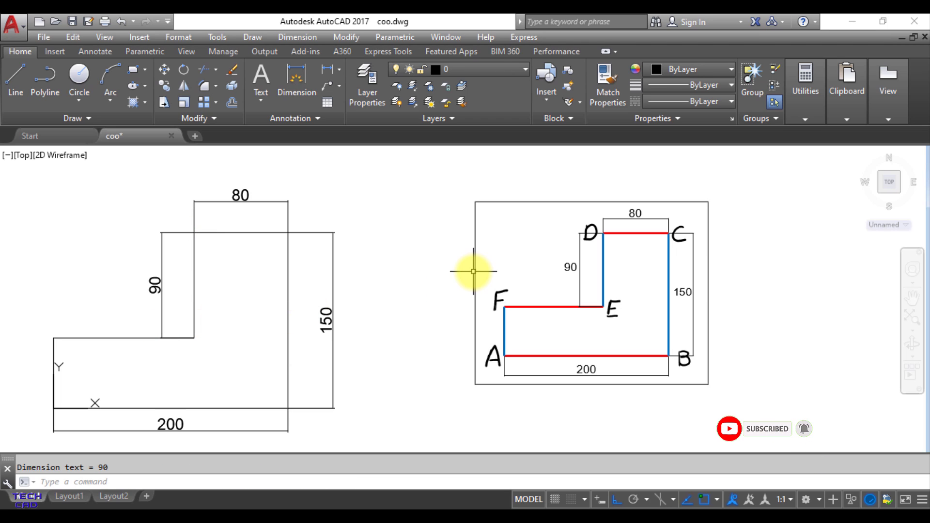